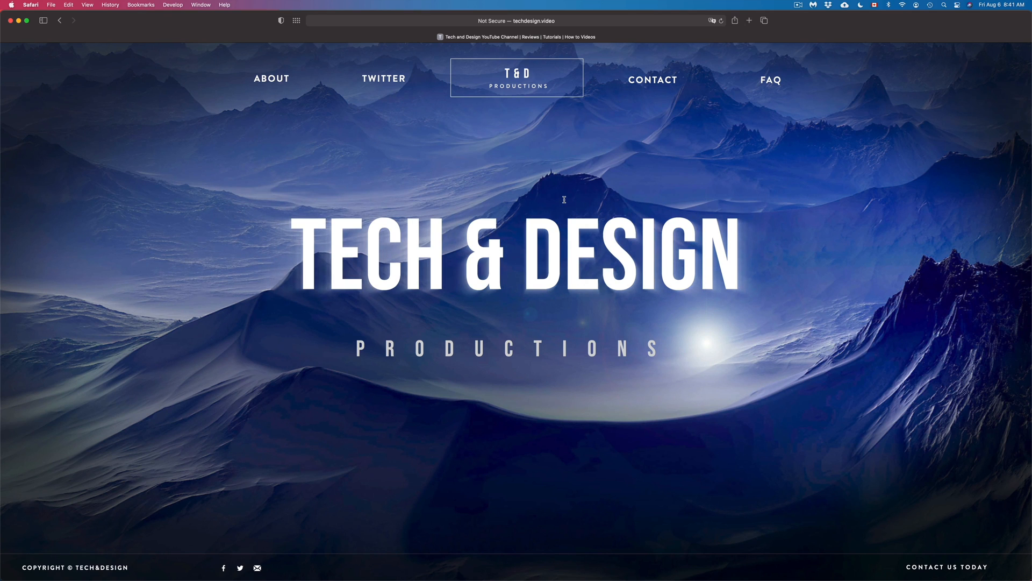
mouse_move(50, 4)
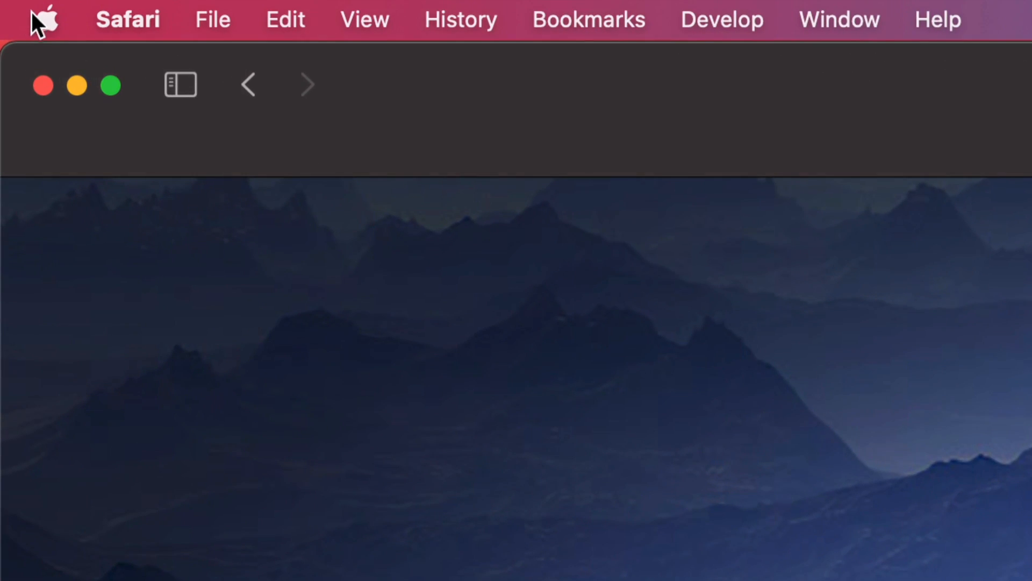
Launch System Preferences from the Apple menu, showing its preference-pane grid over Safari
left_click(48, 19)
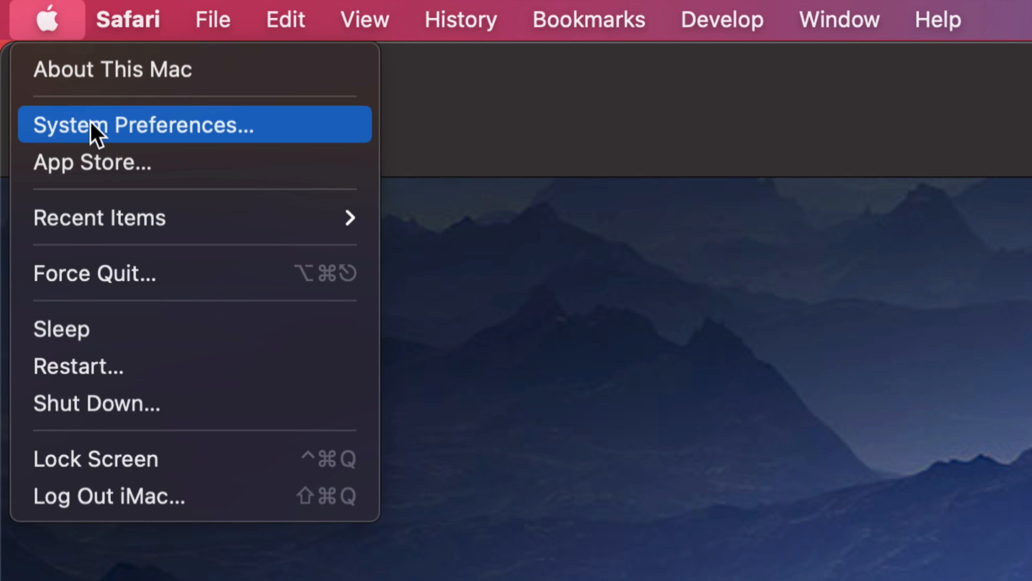
mouse_move(195, 144)
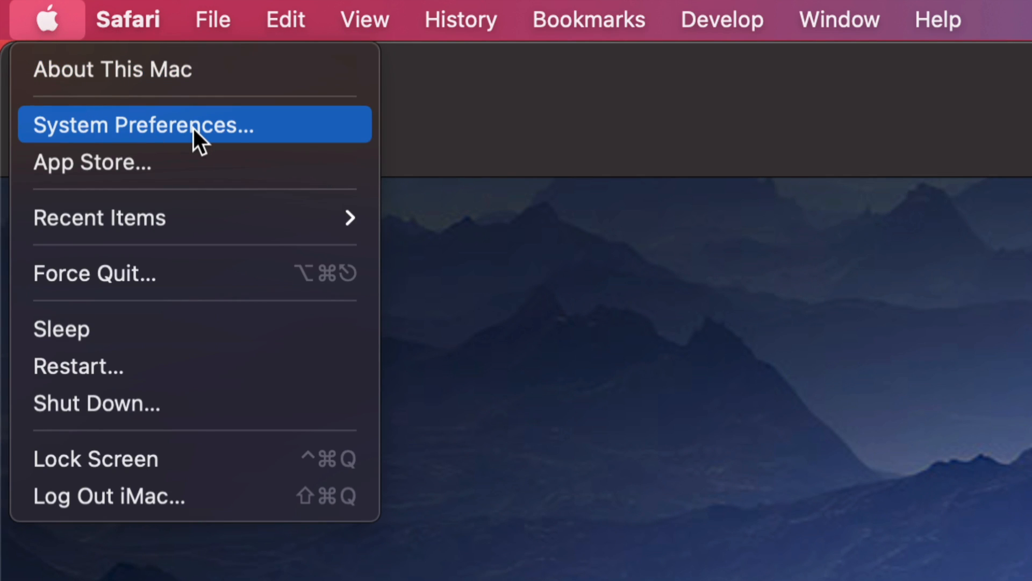
left_click(146, 124)
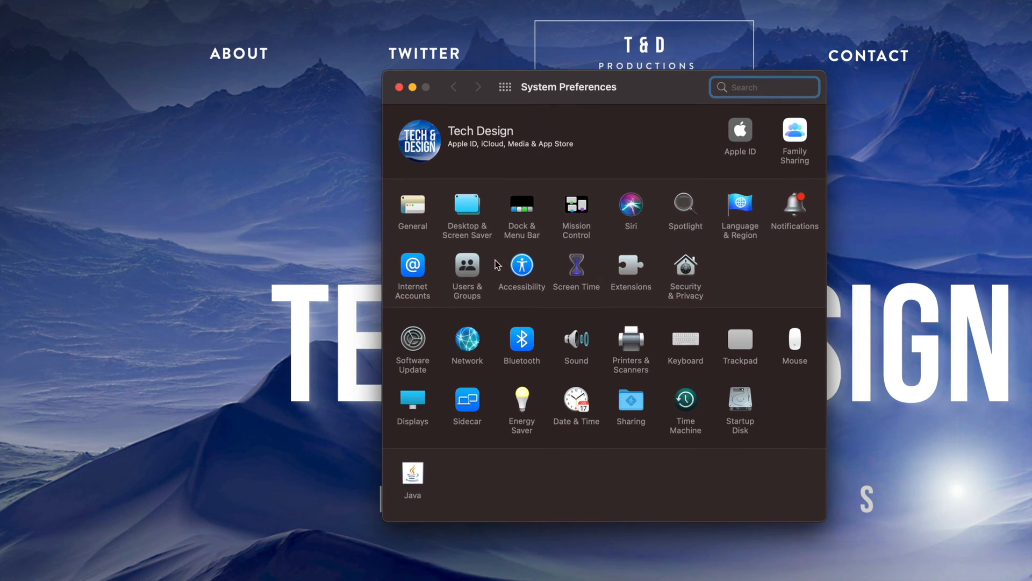
mouse_move(394, 91)
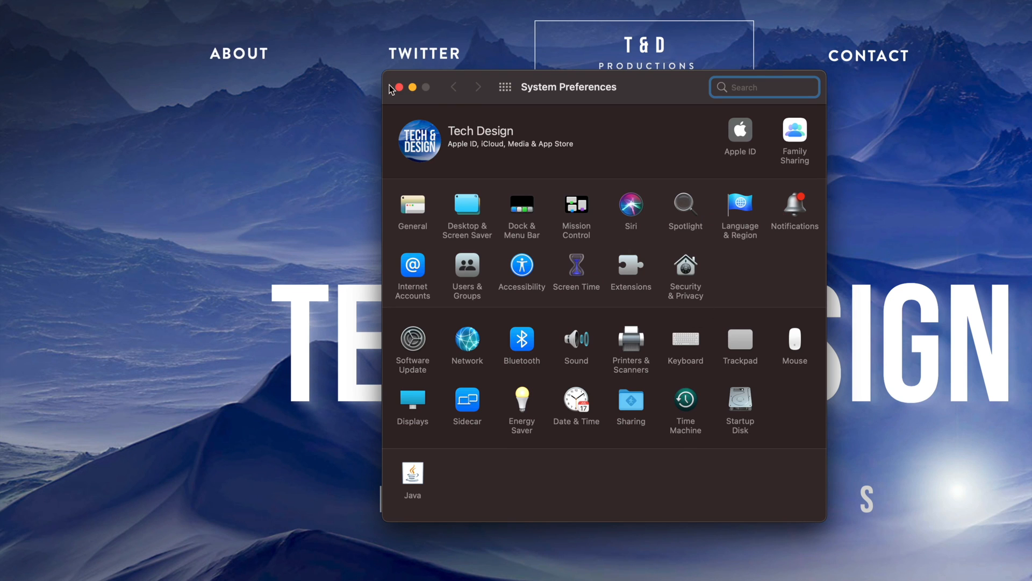
left_click(399, 87)
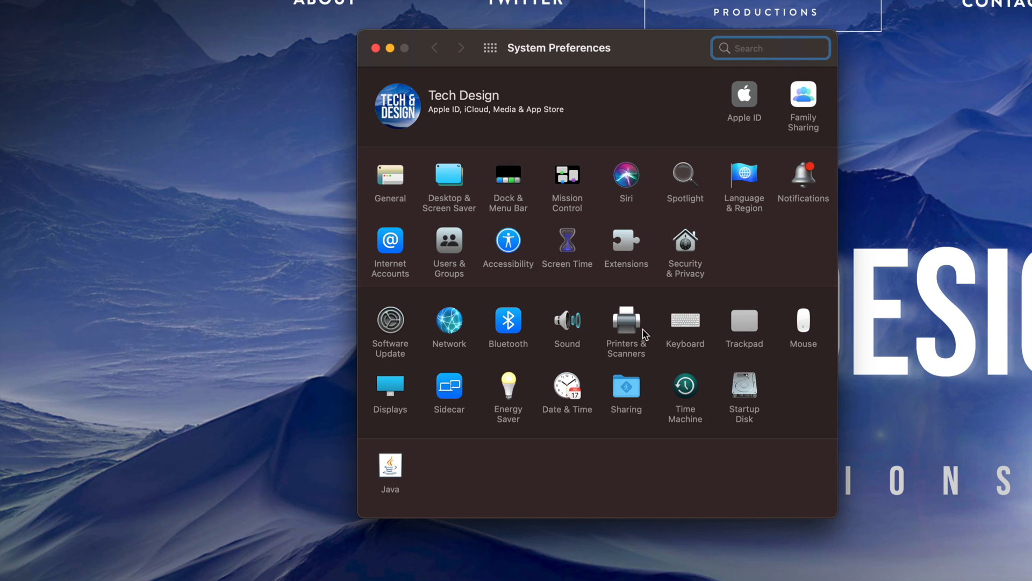
mouse_move(501, 351)
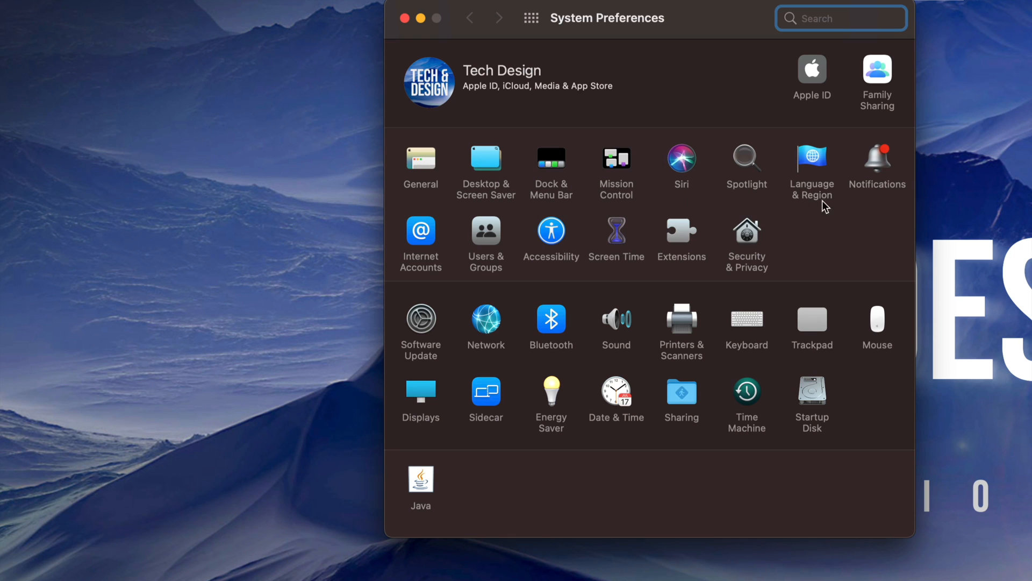
mouse_move(776, 418)
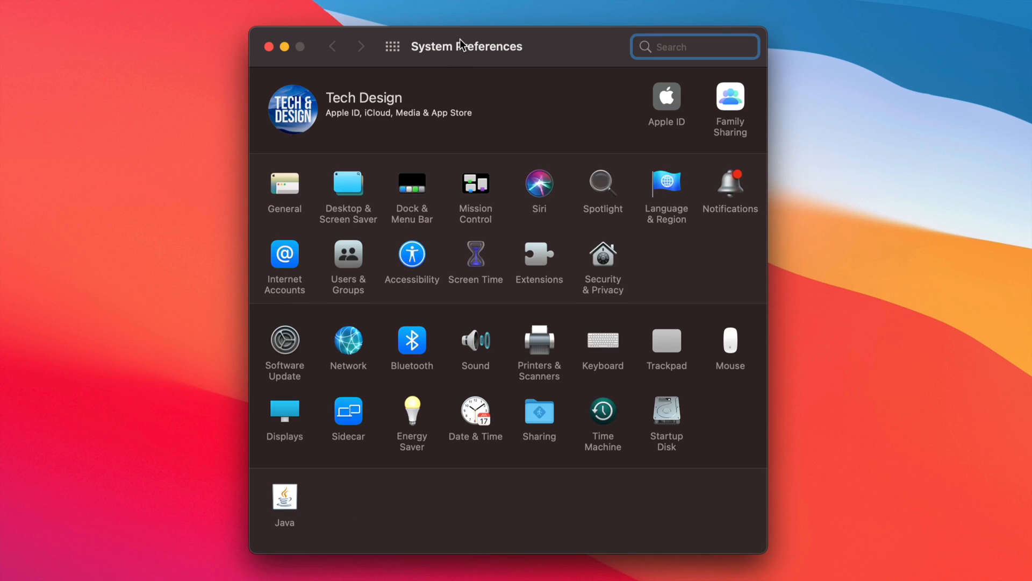
mouse_move(480, 56)
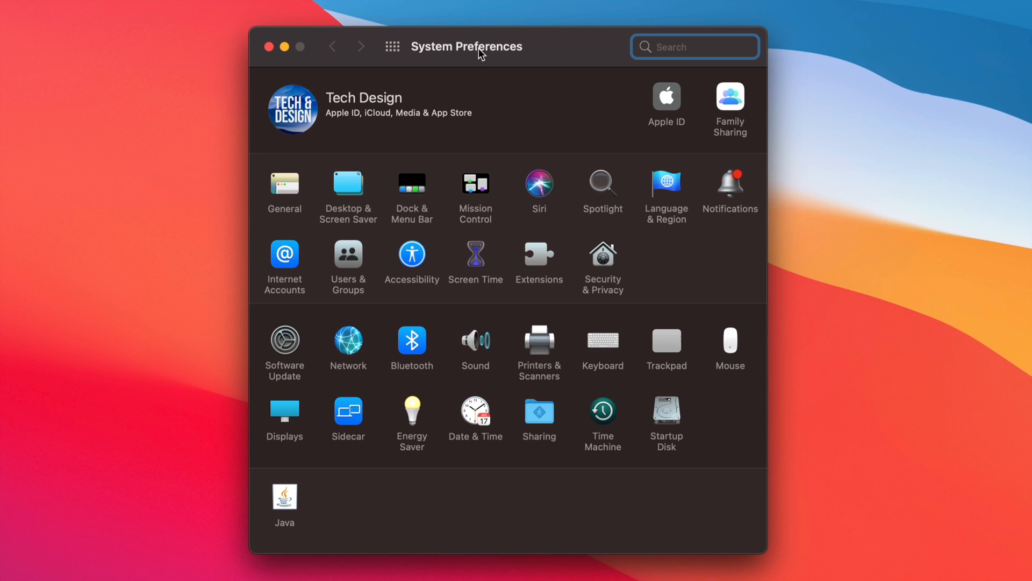
mouse_move(494, 71)
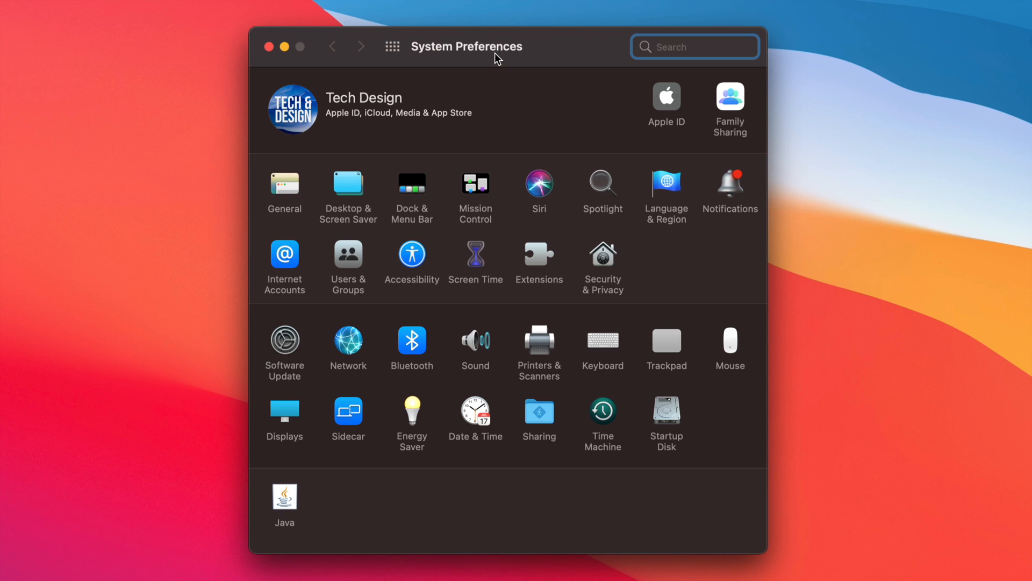